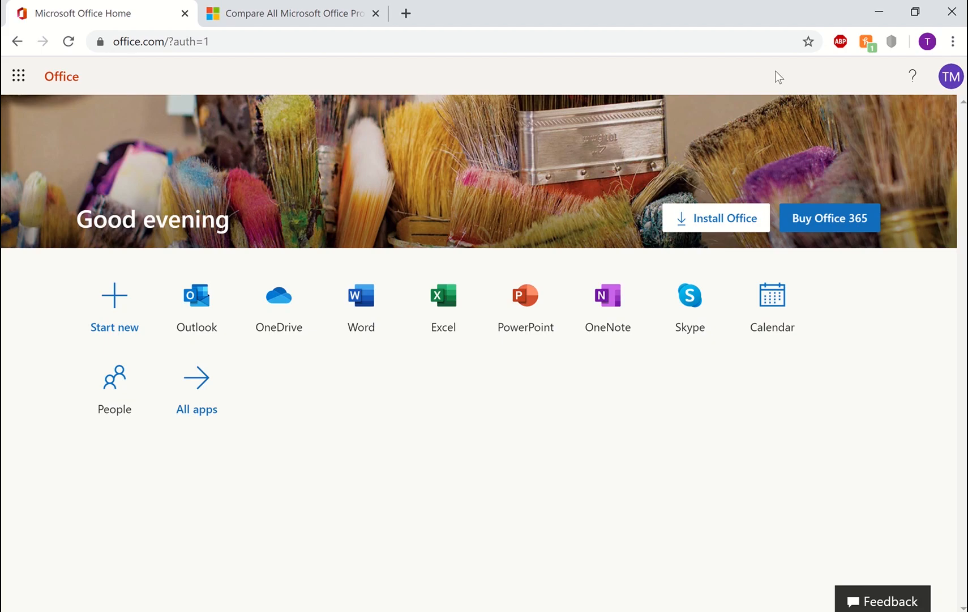
pyautogui.moveTo(526, 303)
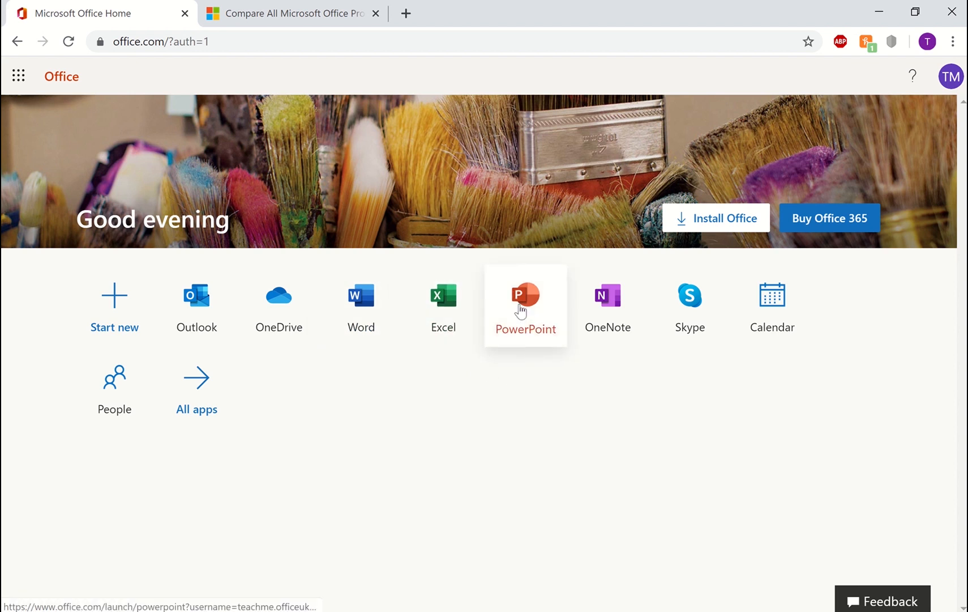
pyautogui.moveTo(197, 388)
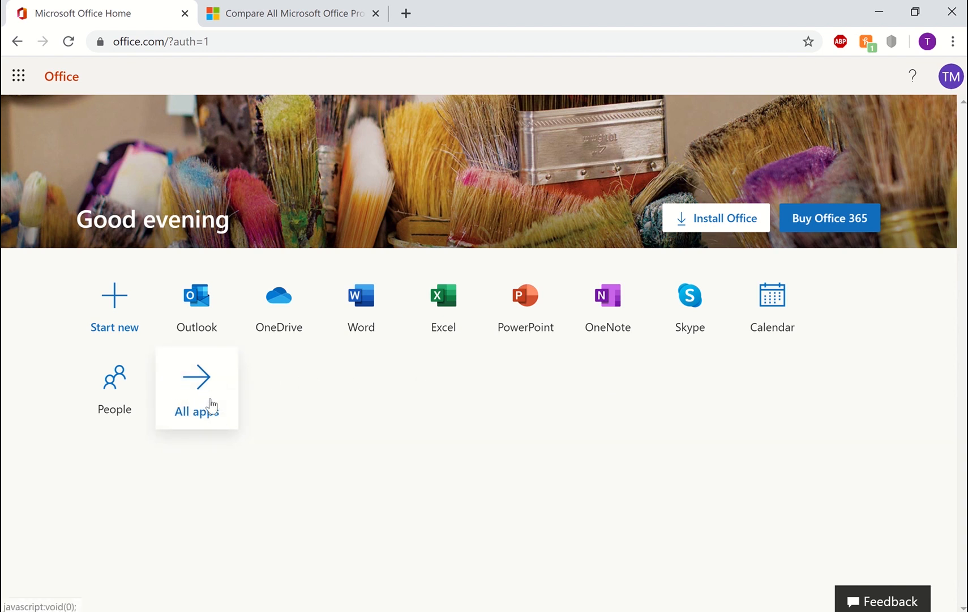
# Step: Show the All apps list, then go to the Office 365 Home, Personal and Home & Student comparison page
pyautogui.click(197, 383)
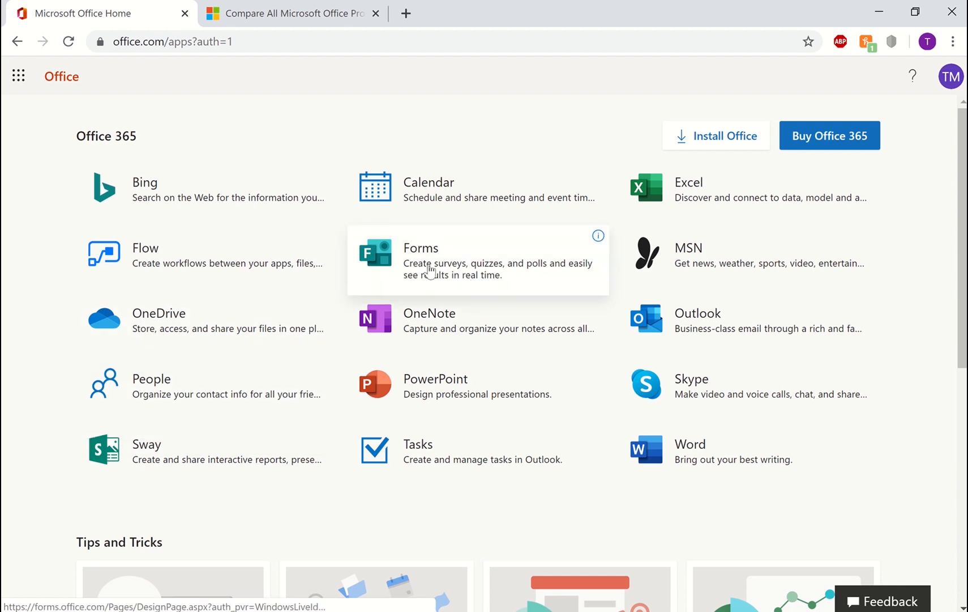
pyautogui.click(290, 13)
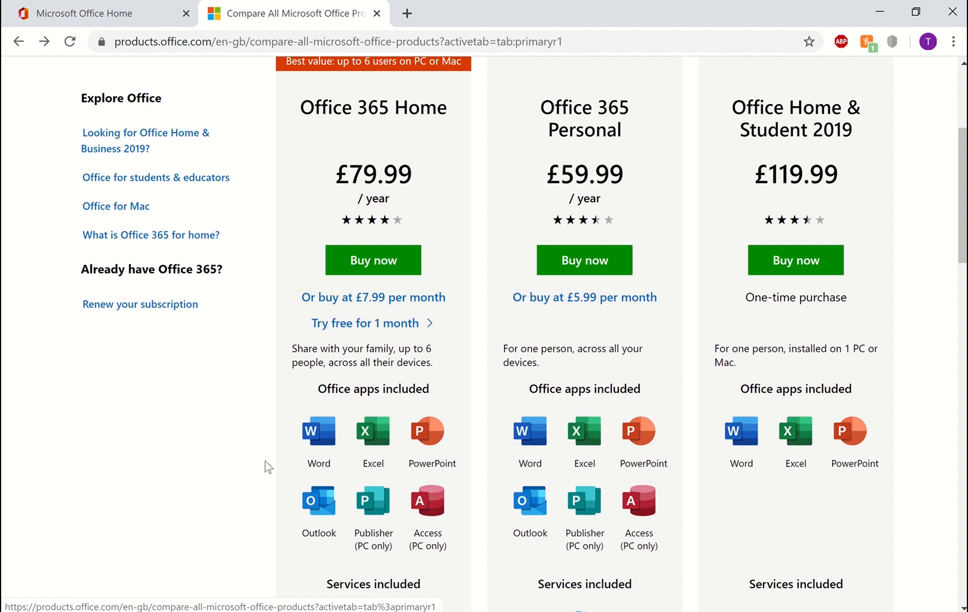